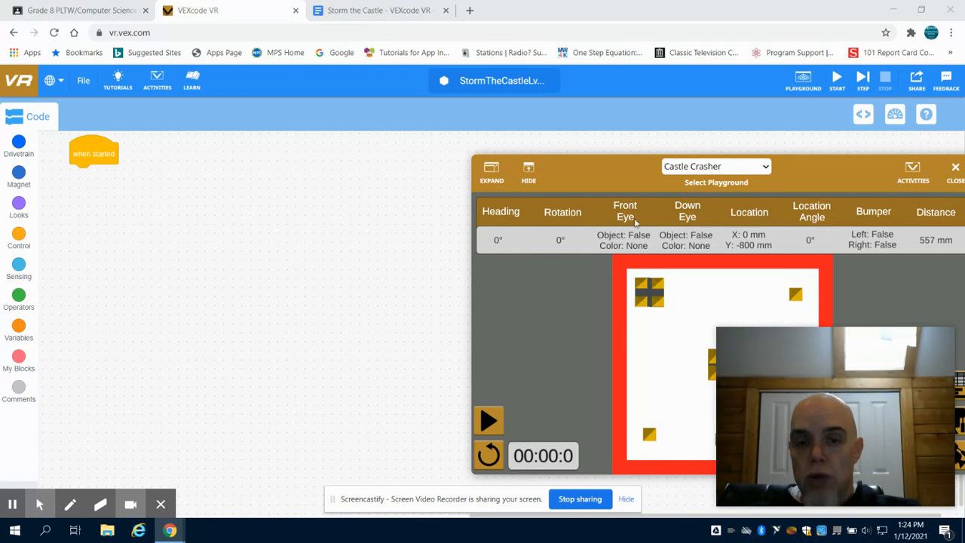
- Switch to the Storm the Castle document showing the Castle Crasher playground and levels
click(377, 10)
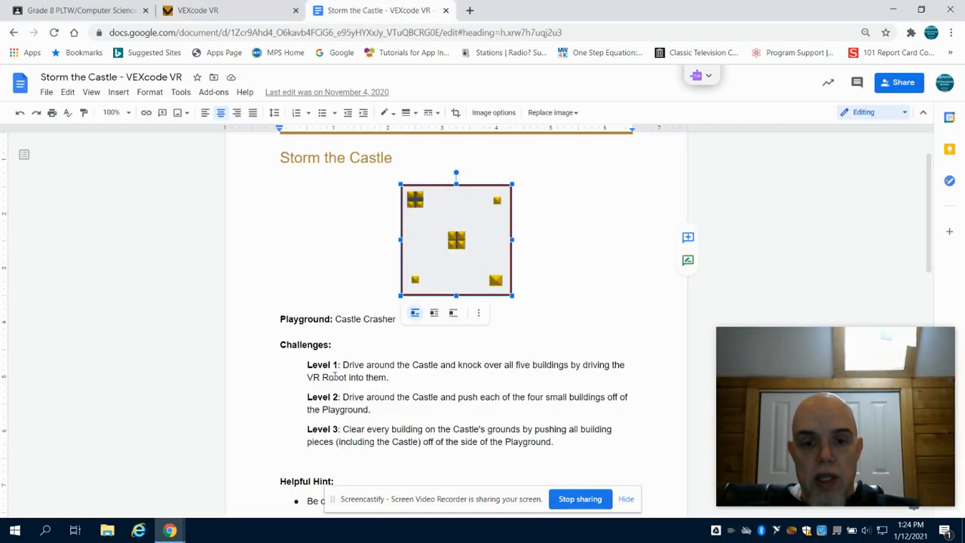
mouse_move(351, 400)
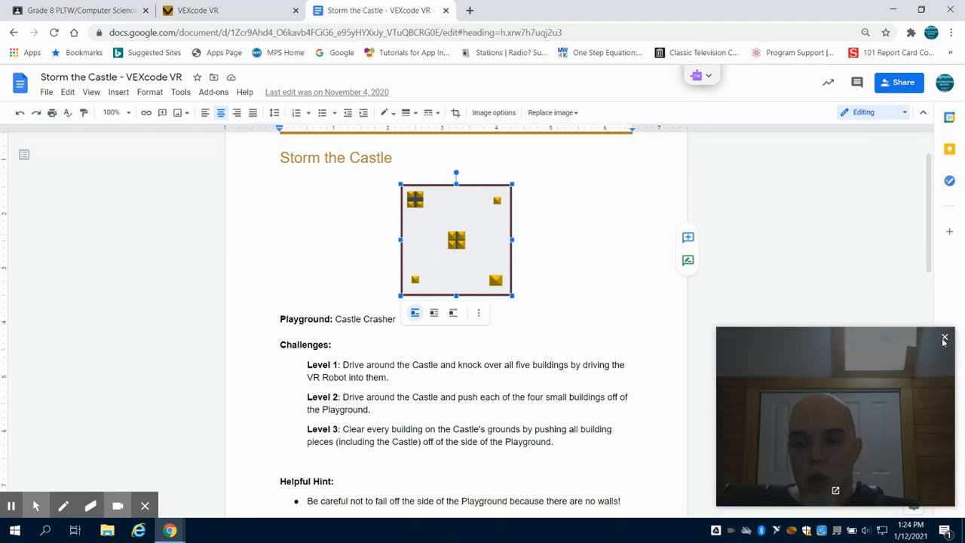
- Make a new custom block in My Blocks named untilRed
click(197, 10)
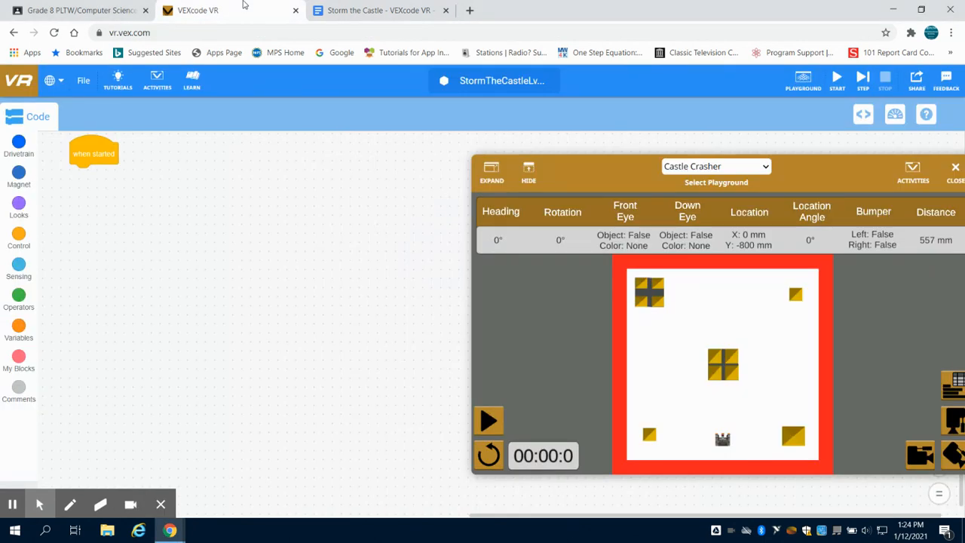
mouse_move(150, 142)
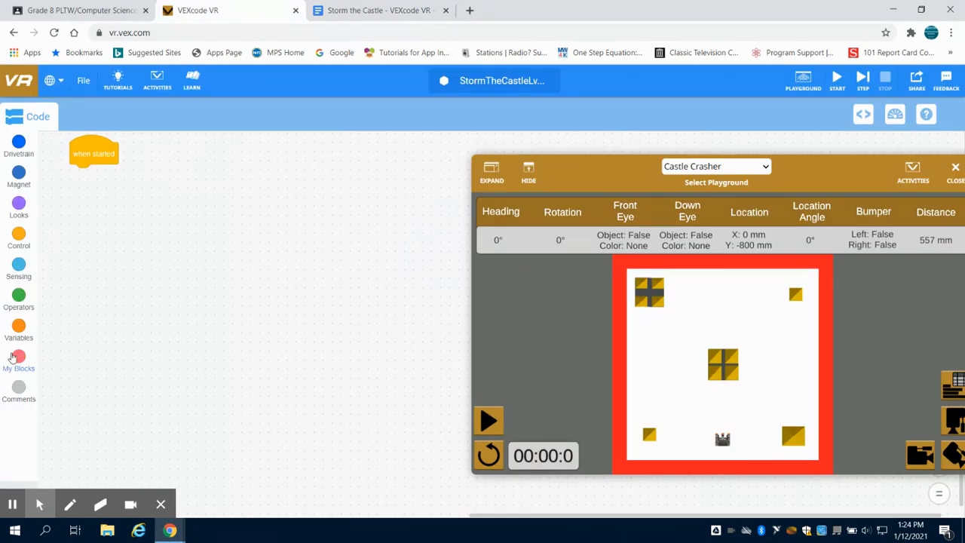
click(18, 360)
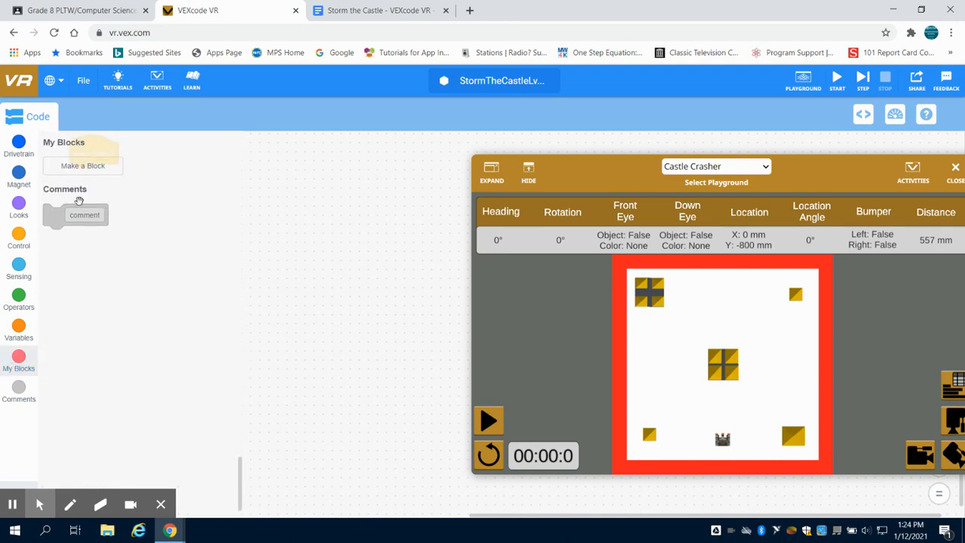
click(82, 165)
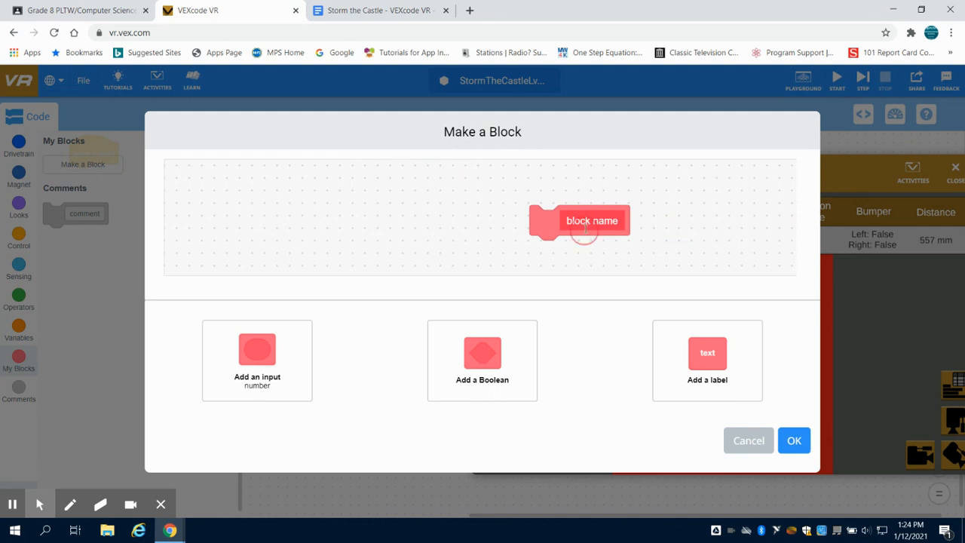
click(592, 220)
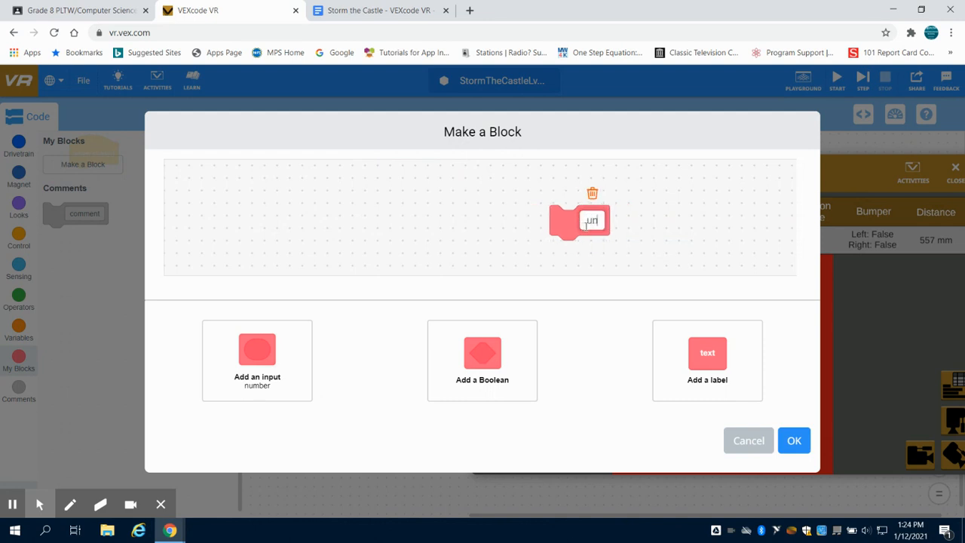
text(ntilRed)
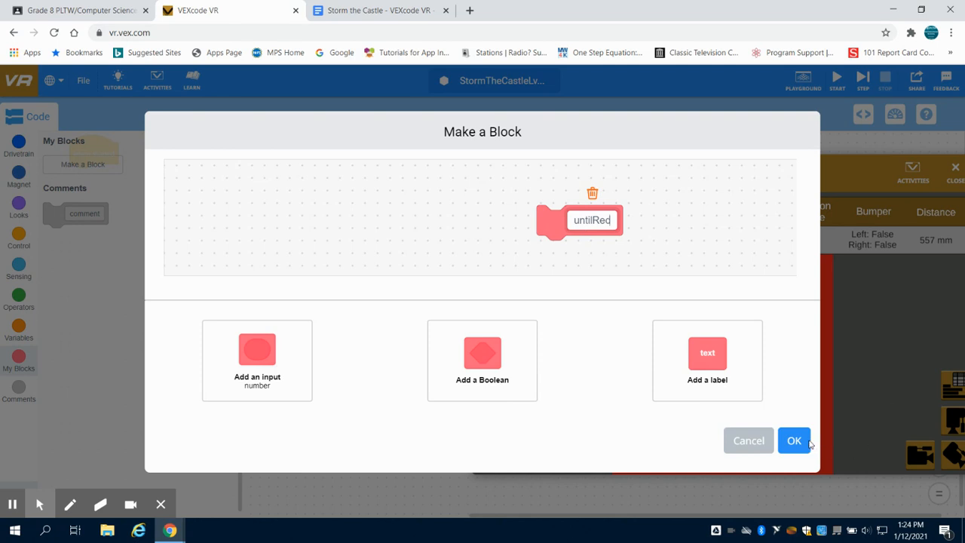
click(793, 440)
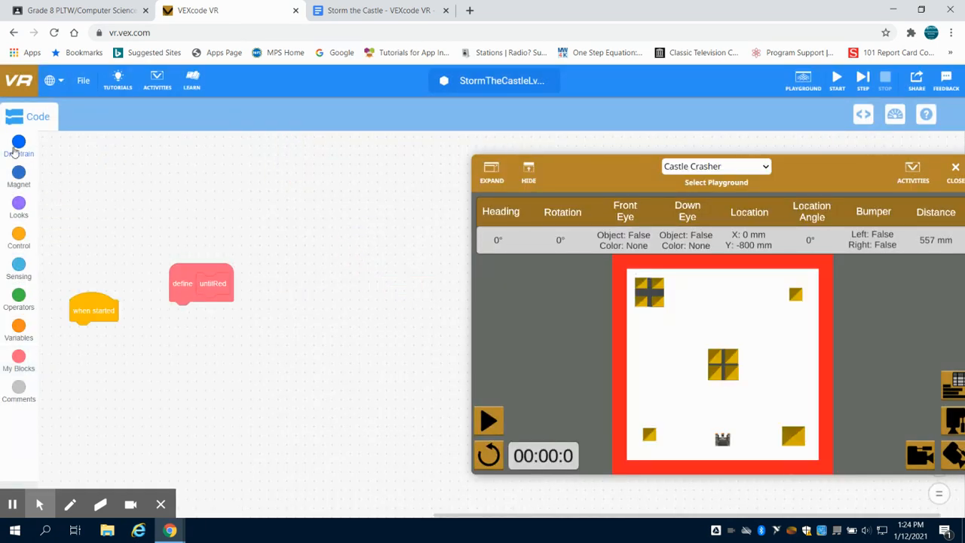
- Put drive forward and set drive velocity 60% into the untilRed definition
click(19, 147)
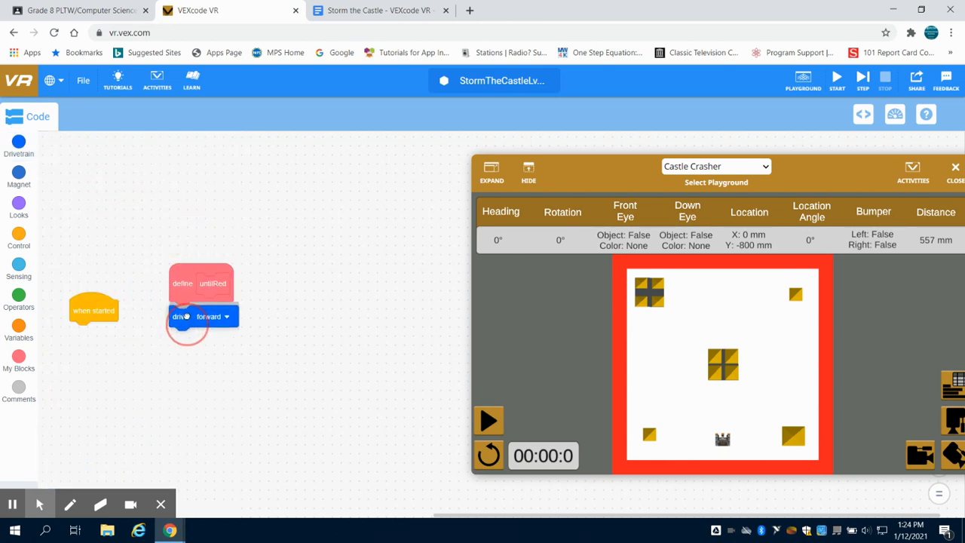
click(18, 147)
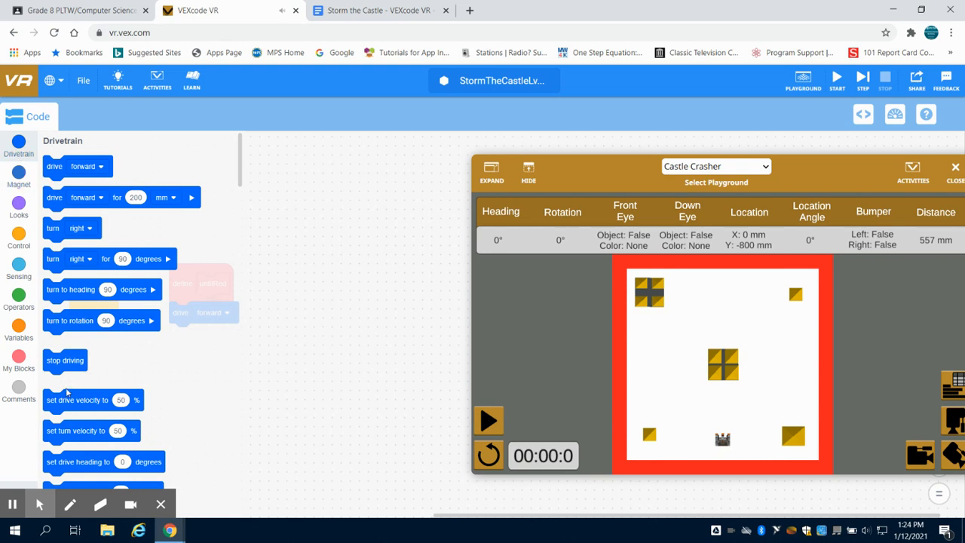
click(67, 399)
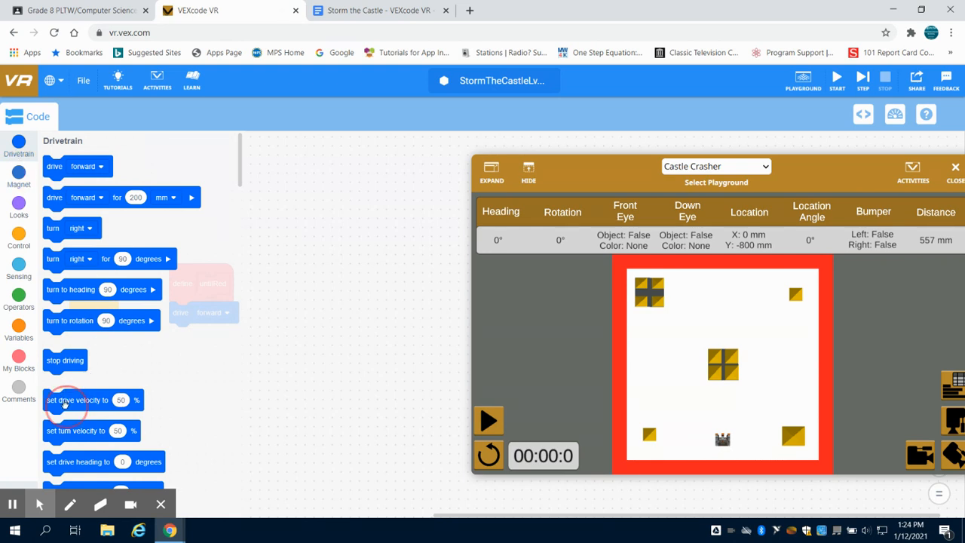
drag(80, 399, 202, 312)
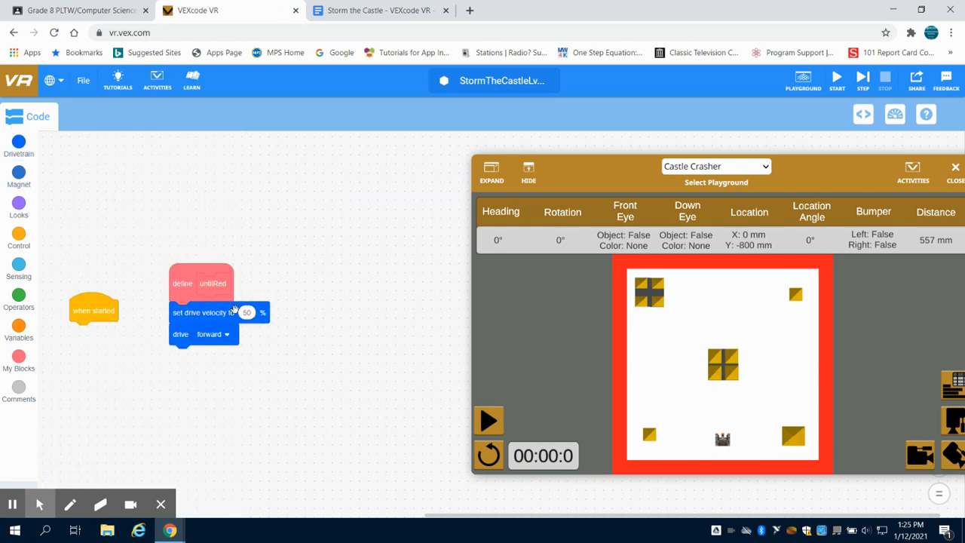
click(246, 312)
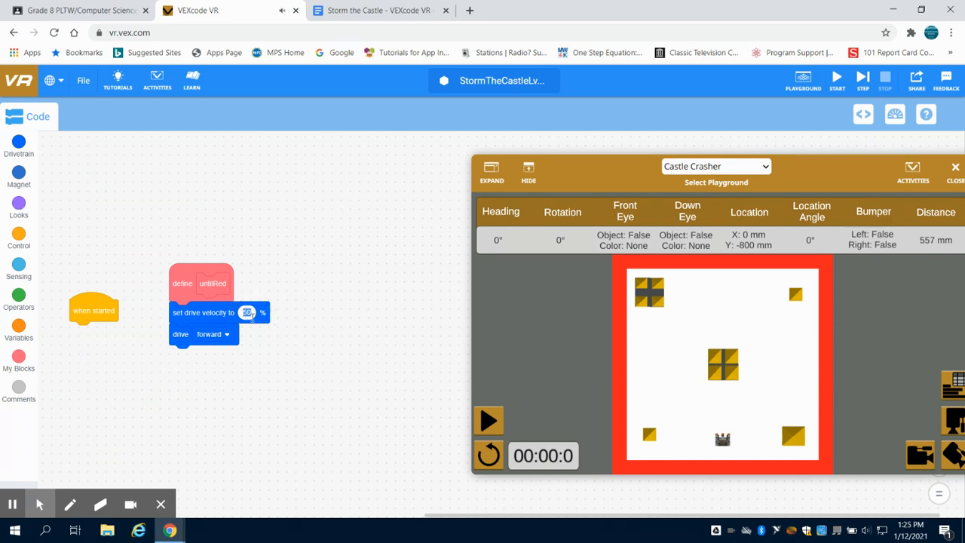
text(60)
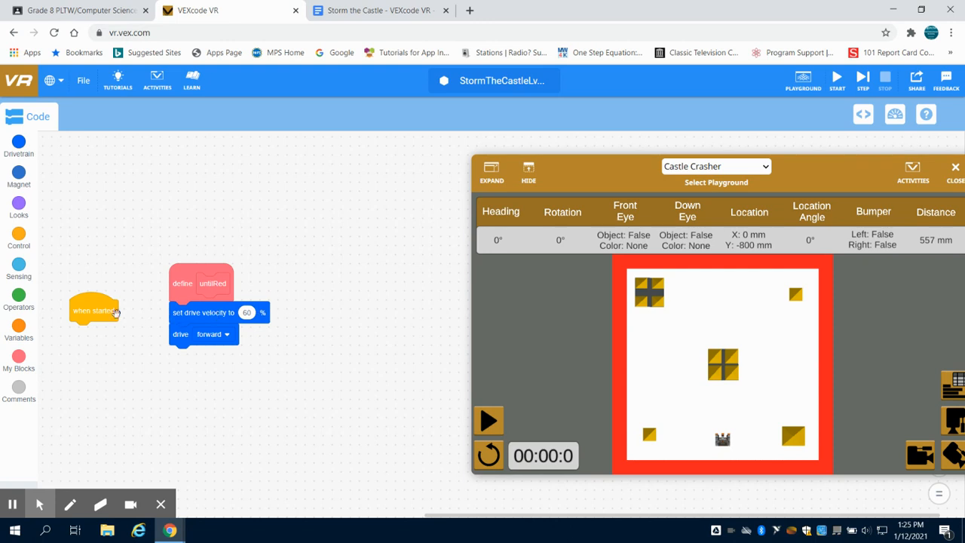
- Add a wait until DownEye detects red block after drive forward in untilRed
click(19, 238)
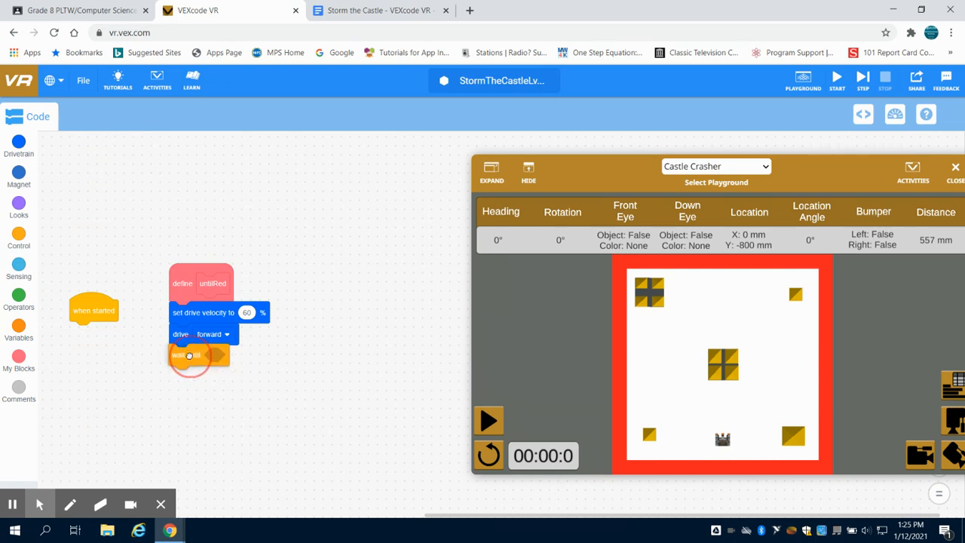
click(18, 271)
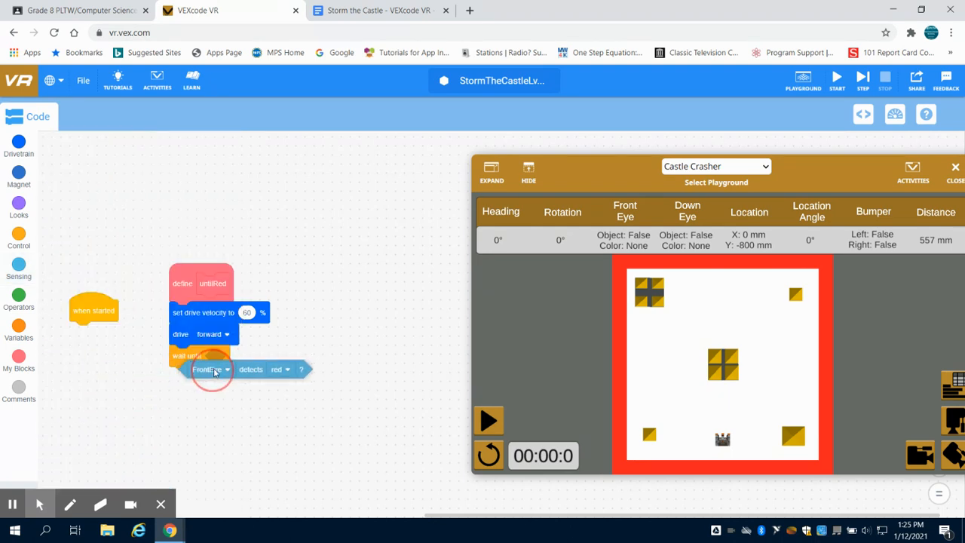
drag(212, 369, 241, 358)
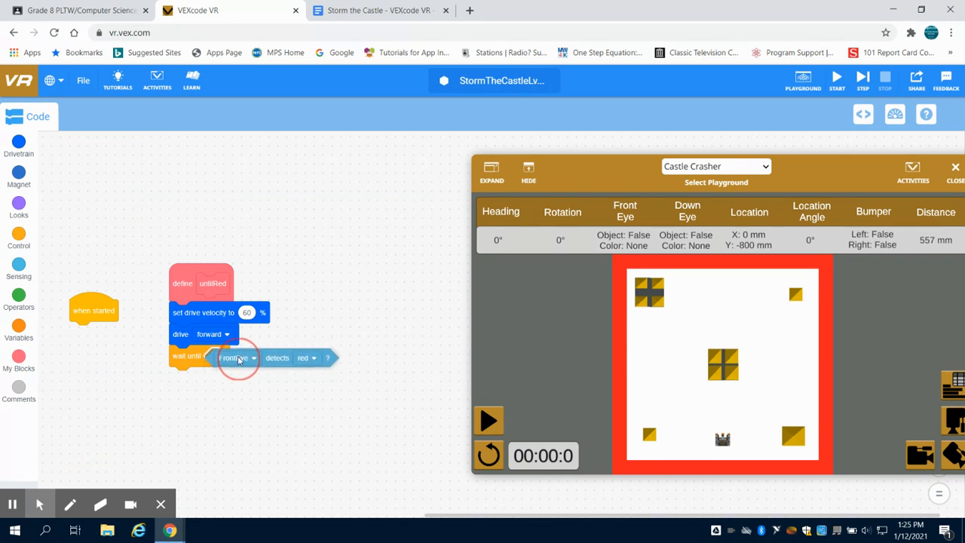
click(237, 356)
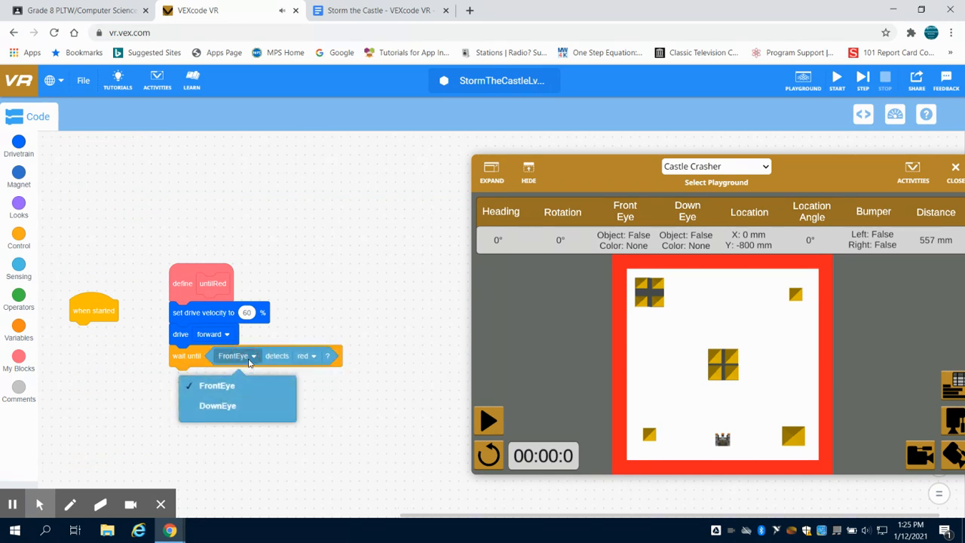
click(217, 406)
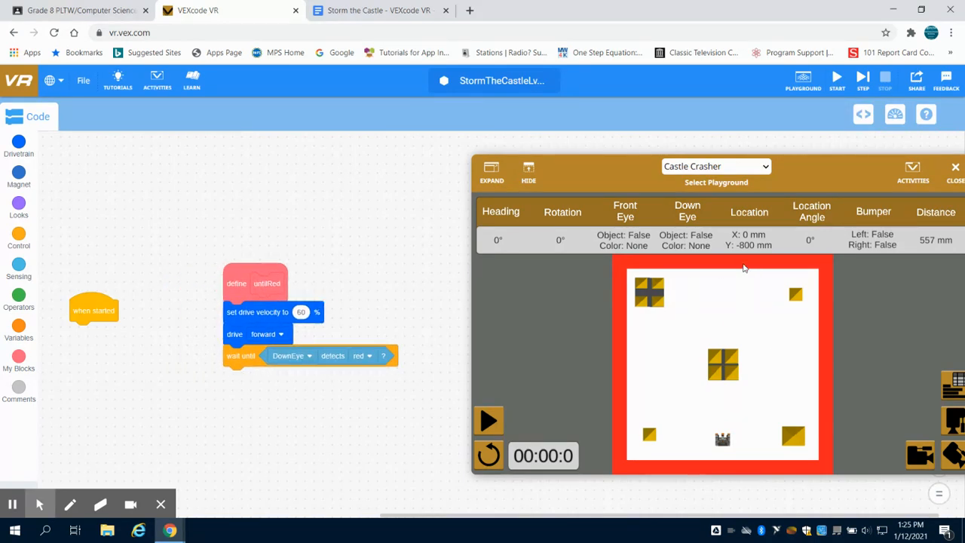
mouse_move(4, 321)
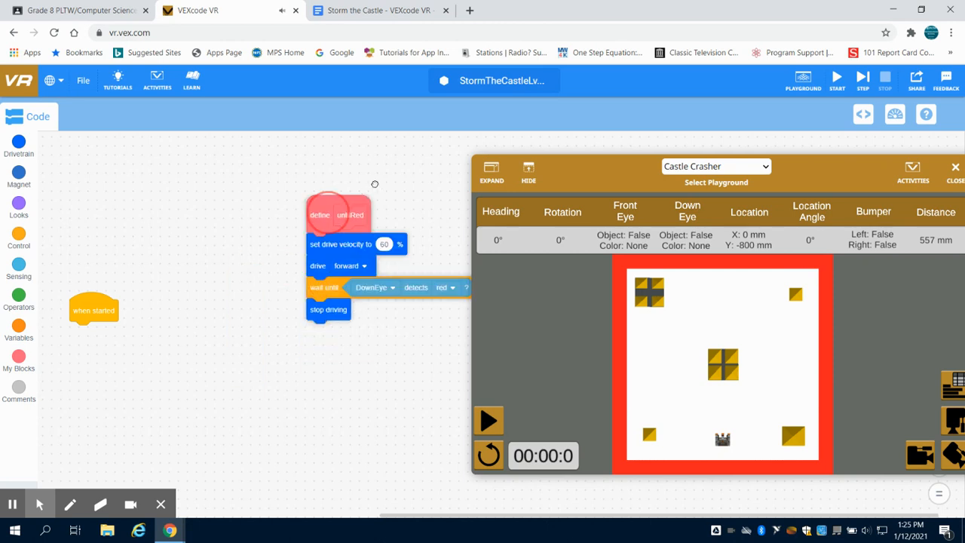
- Drag the when started block up toward the top-left of the workspace
drag(93, 310, 138, 188)
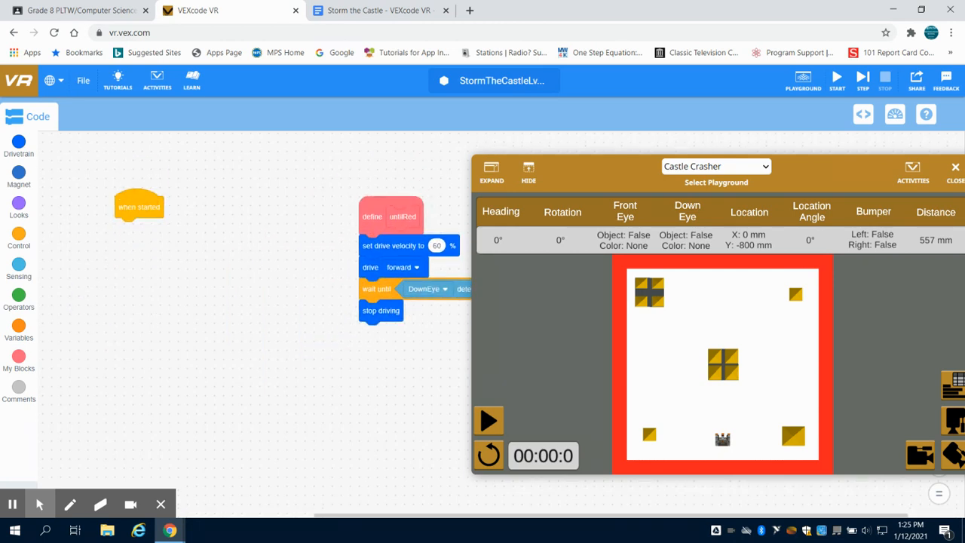
mouse_move(772, 430)
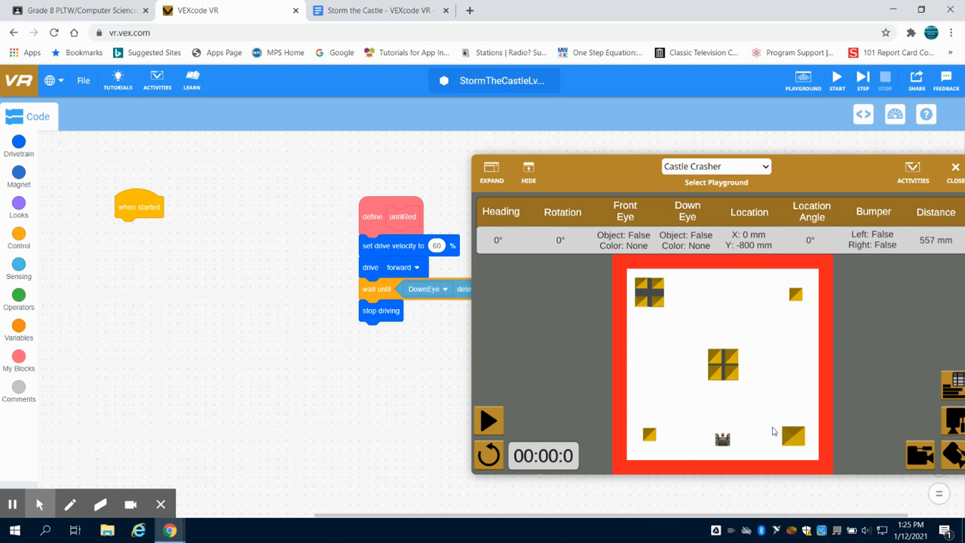
mouse_move(143, 172)
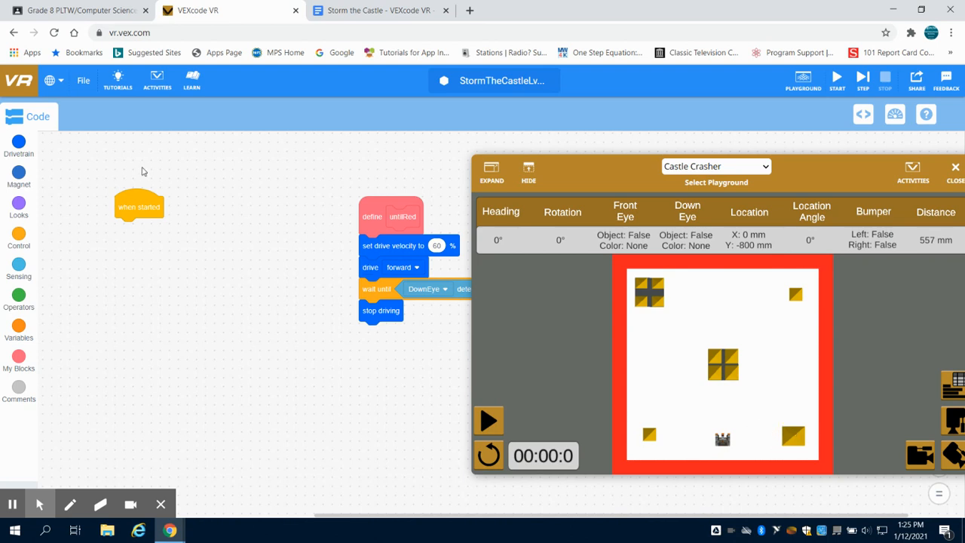
click(18, 143)
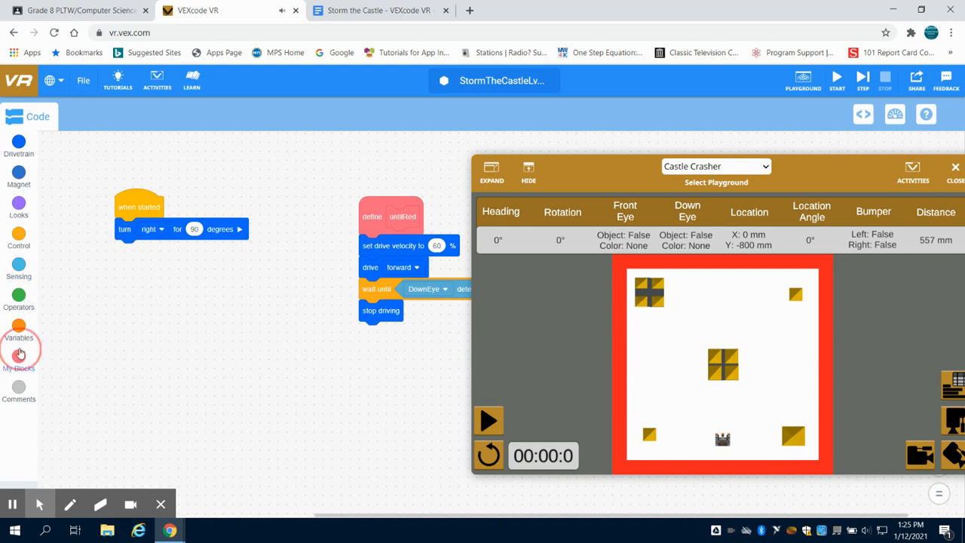
- Snap untilRed under the 90-degree right turn and set a spare untilRed aside
click(19, 350)
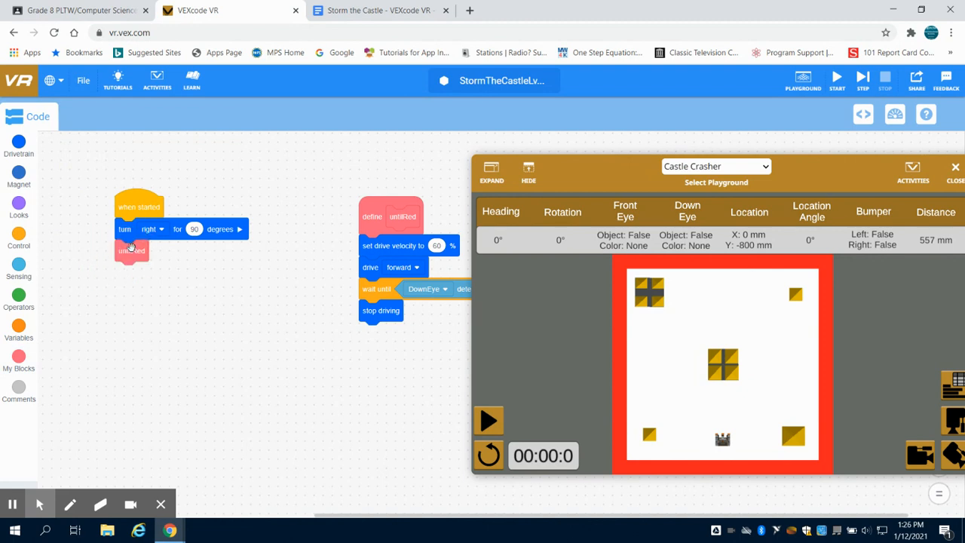
drag(132, 250, 294, 338)
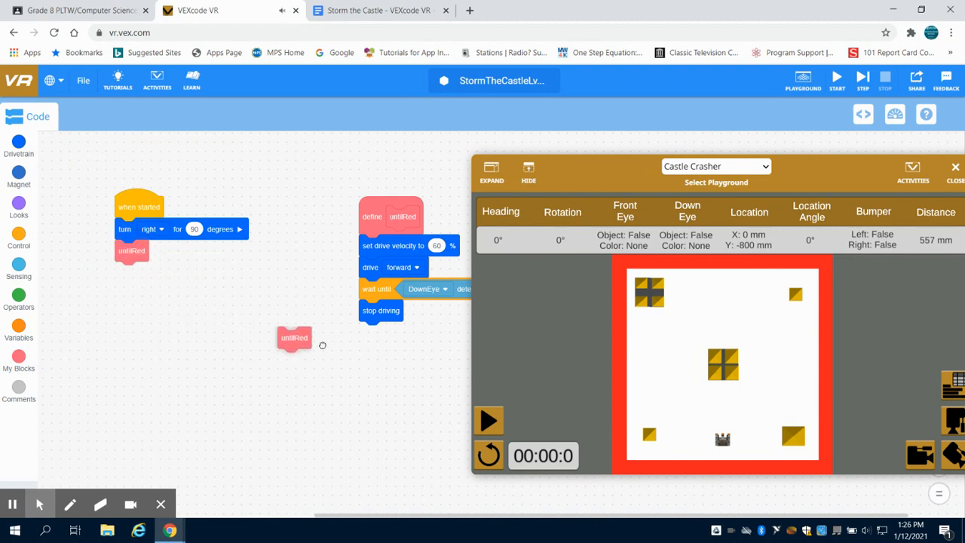
drag(293, 337, 329, 352)
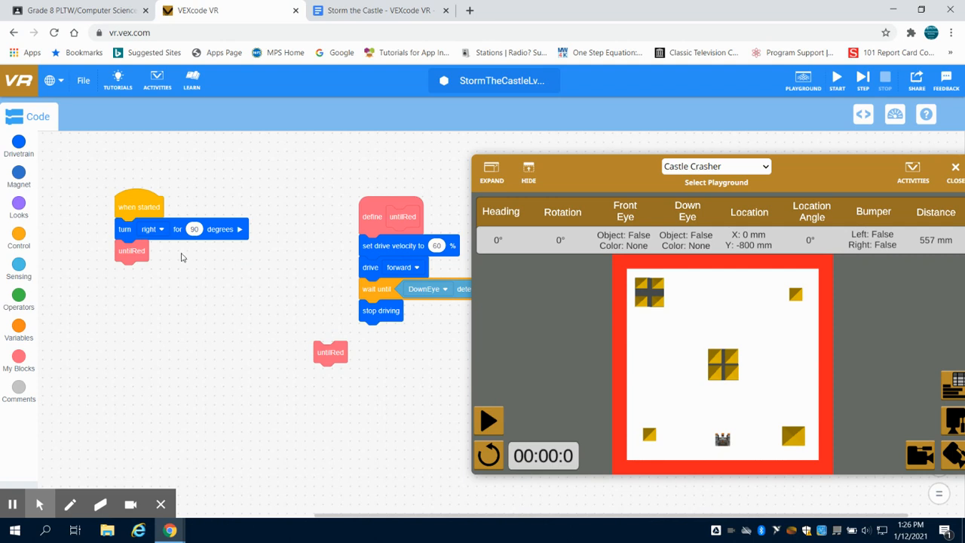
mouse_move(788, 441)
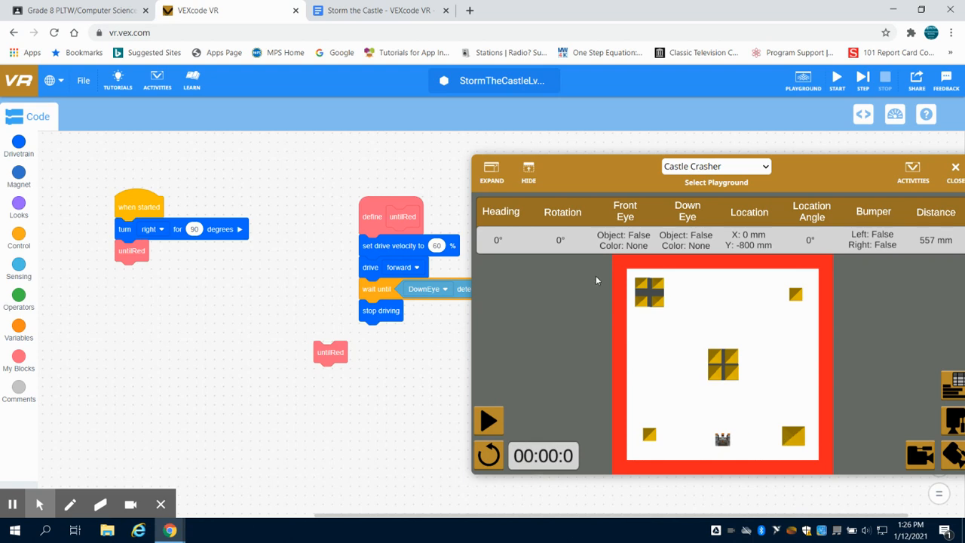
mouse_move(19, 147)
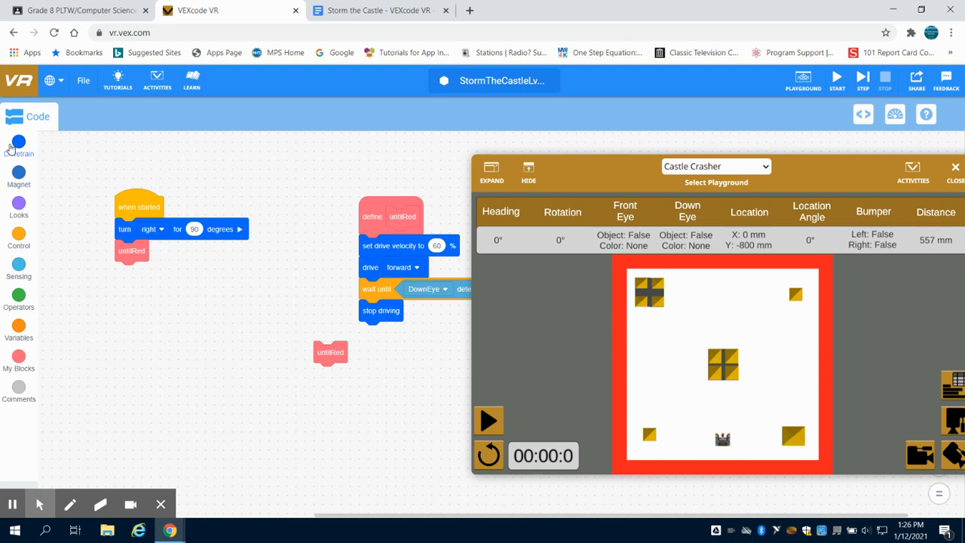
- Add a drive for 200 mm block after untilRed and set it to reverse
click(18, 143)
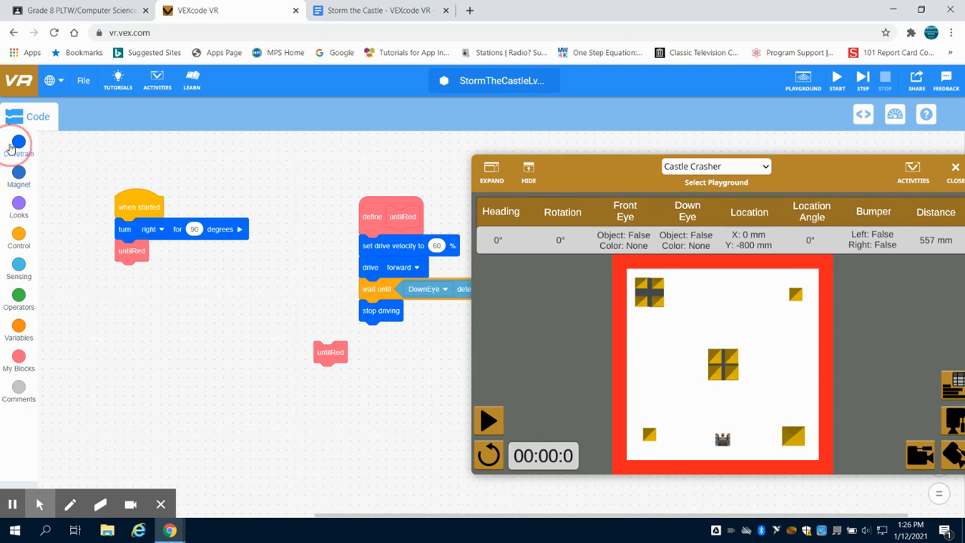
click(18, 144)
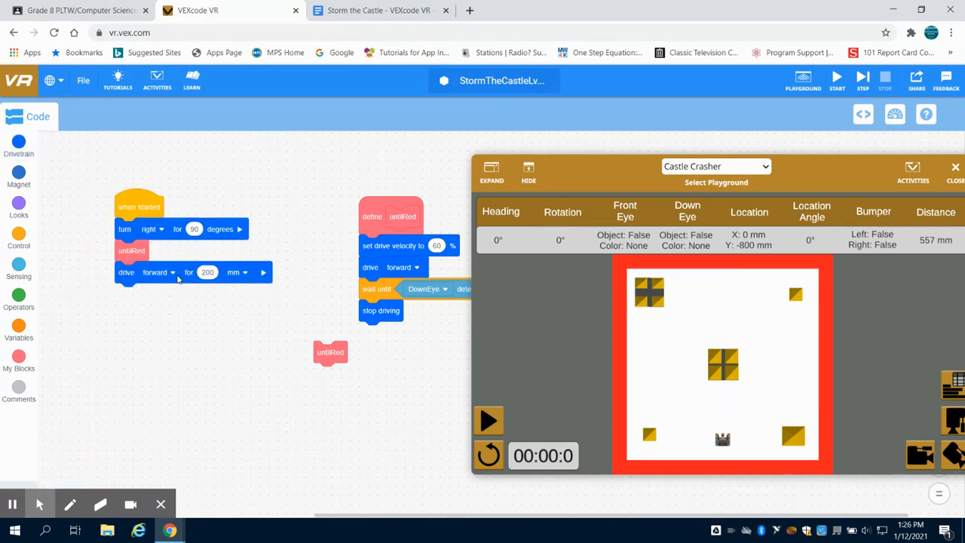
click(158, 272)
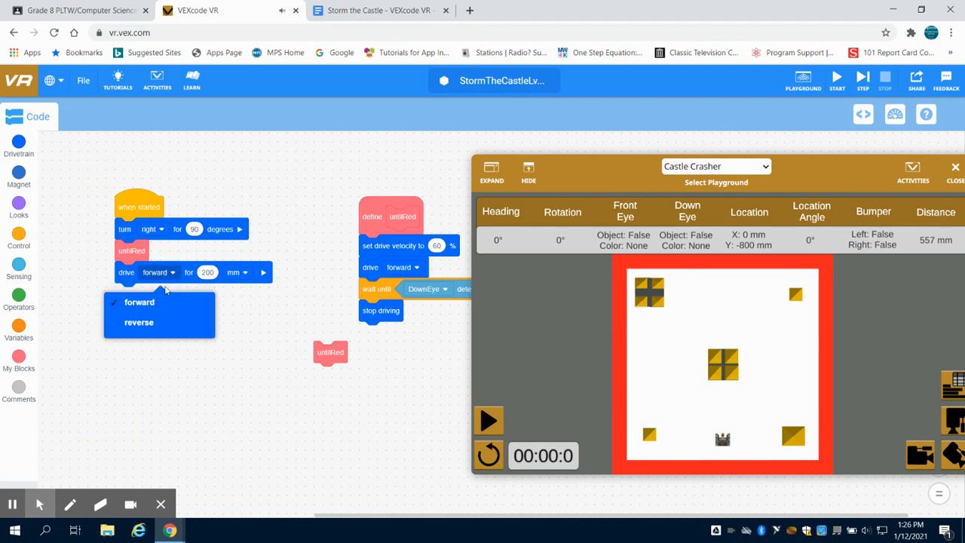
click(138, 322)
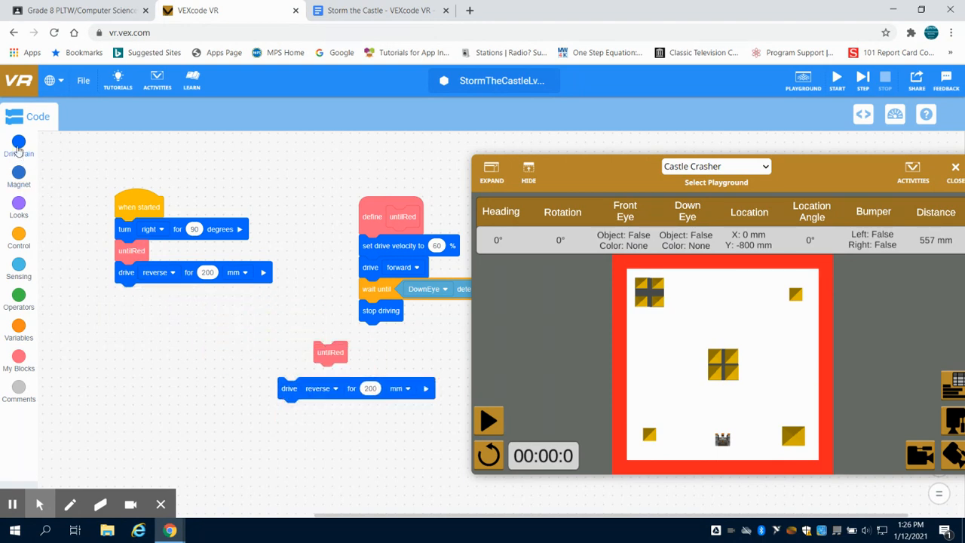
- Add a turn right for degrees block after the reverse 200 mm drive
click(18, 144)
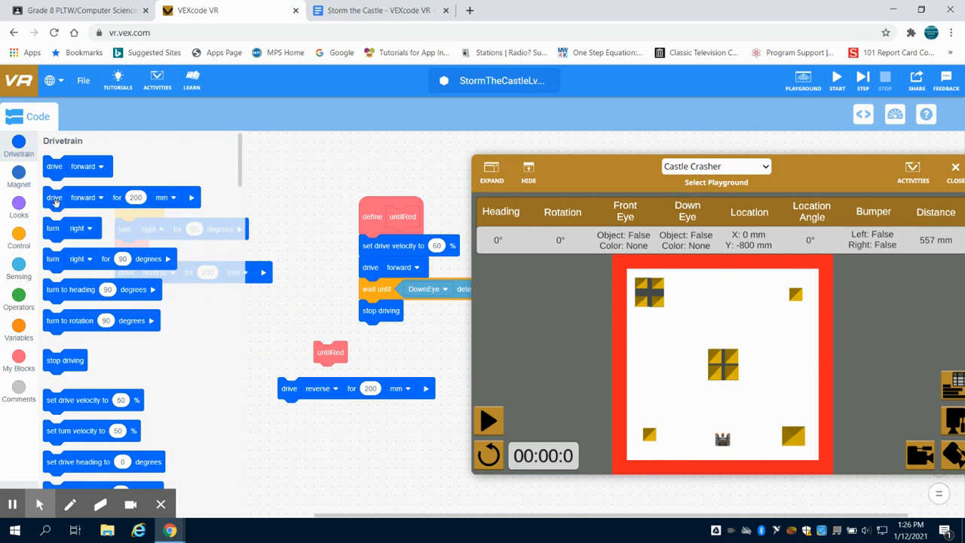
click(56, 259)
text(180)
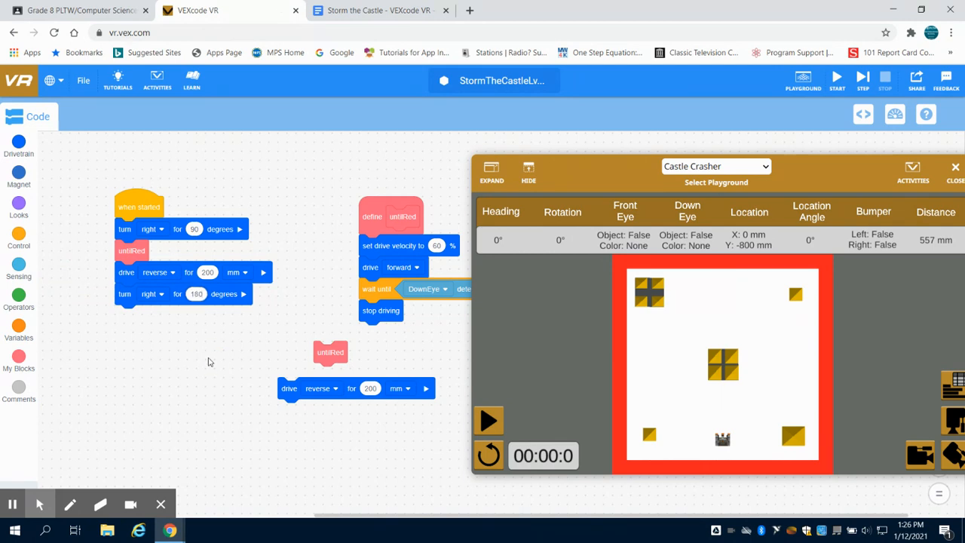
mouse_move(511, 424)
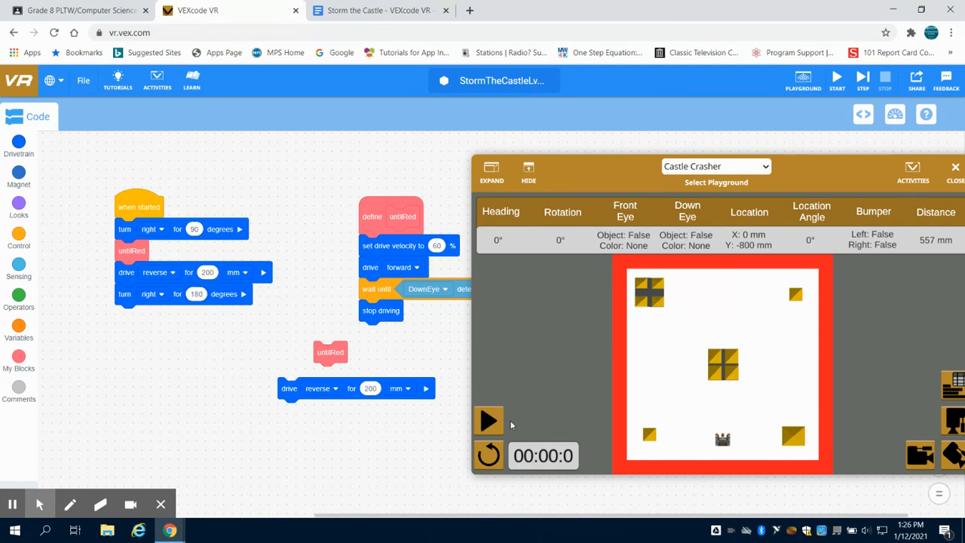
- Play and stop a test run, then reset the Castle Crasher playground
click(488, 420)
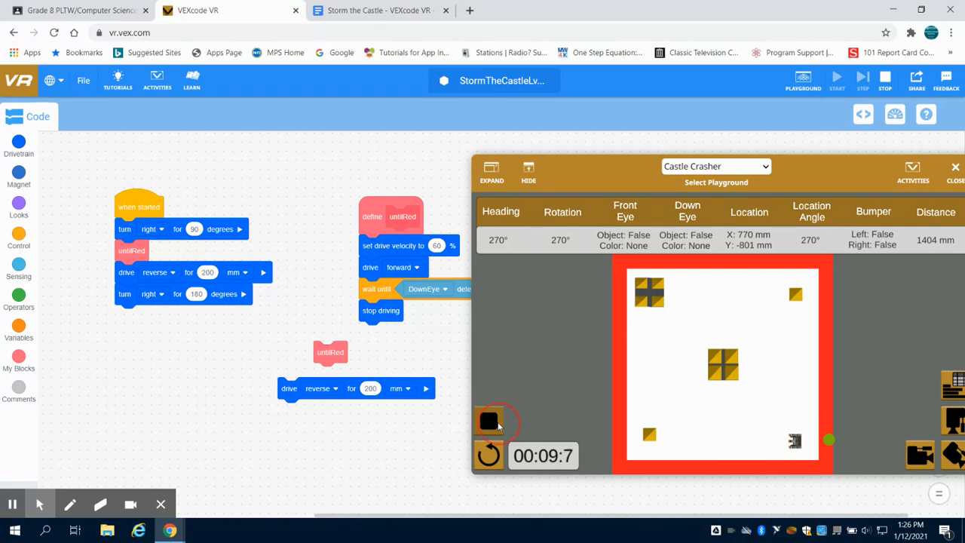
click(488, 421)
text(65)
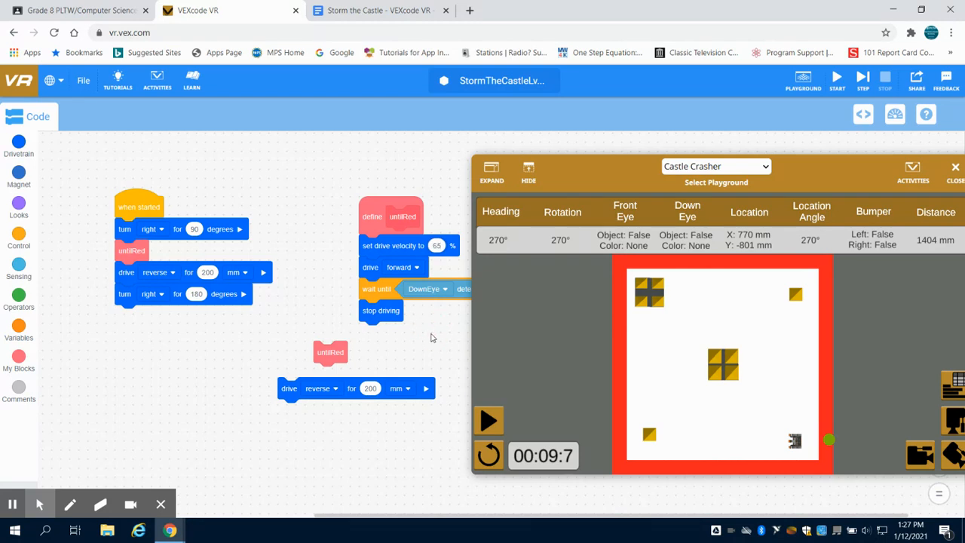
click(487, 455)
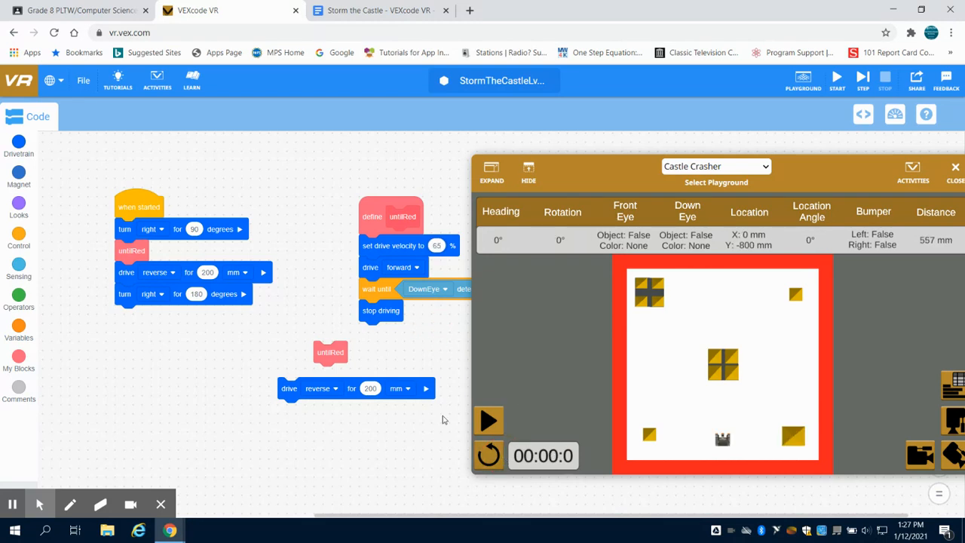
- Attach another untilRed call beneath the turn right 180 degrees block
click(329, 353)
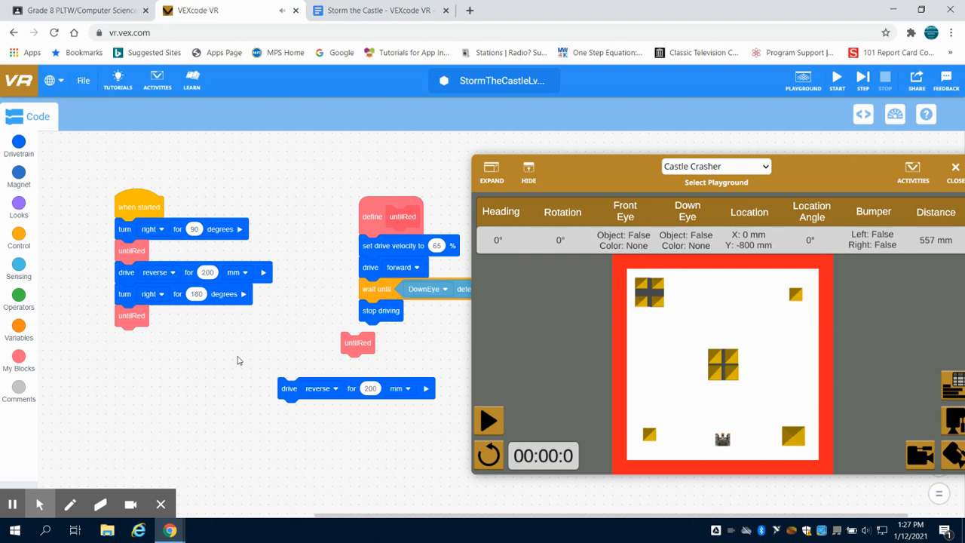
mouse_move(232, 385)
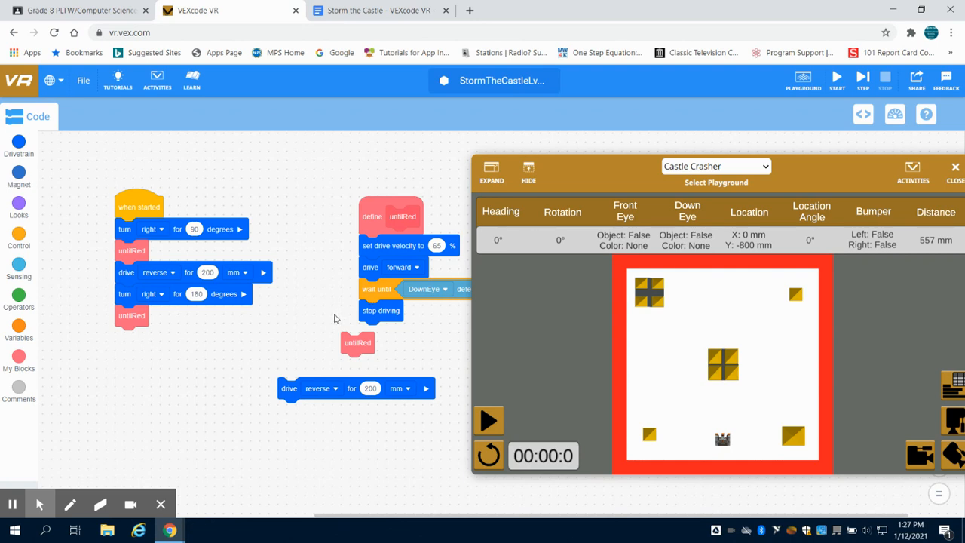
mouse_move(79, 466)
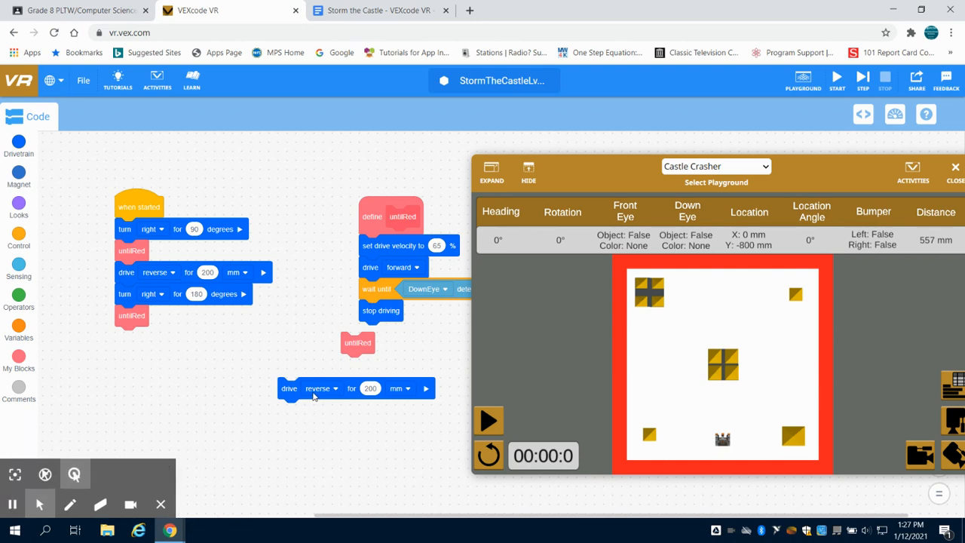
click(297, 388)
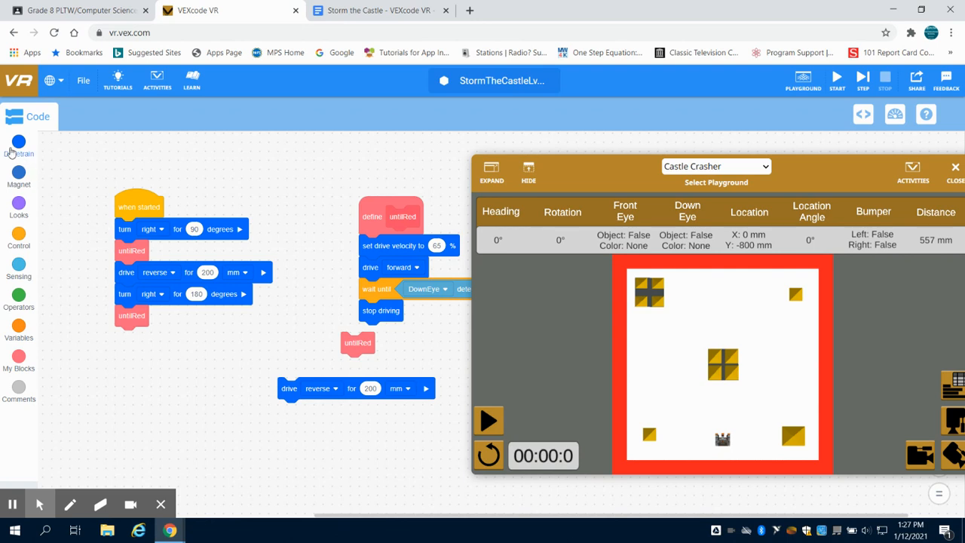
- Open the Drivetrain block list to add reverse 200 mm and turn right 90 degrees
click(18, 147)
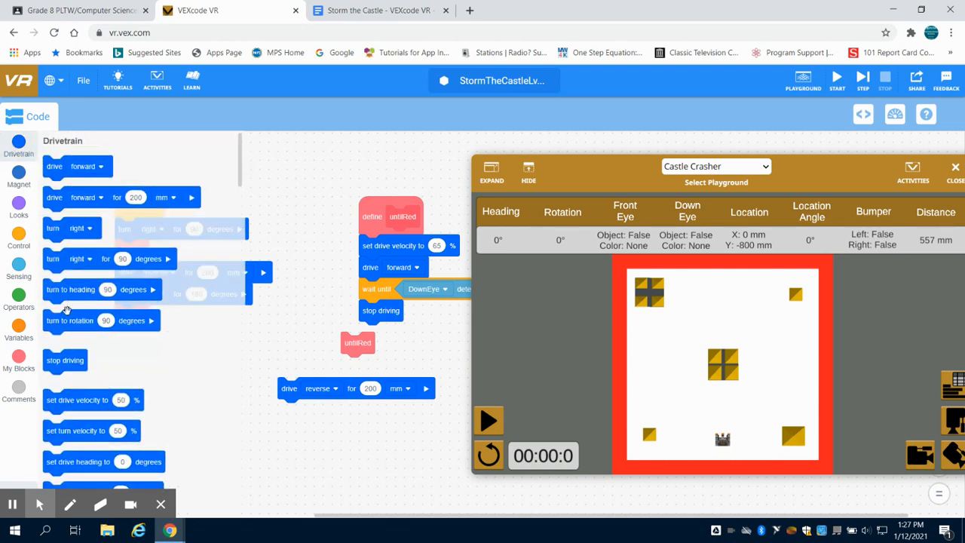
mouse_move(61, 297)
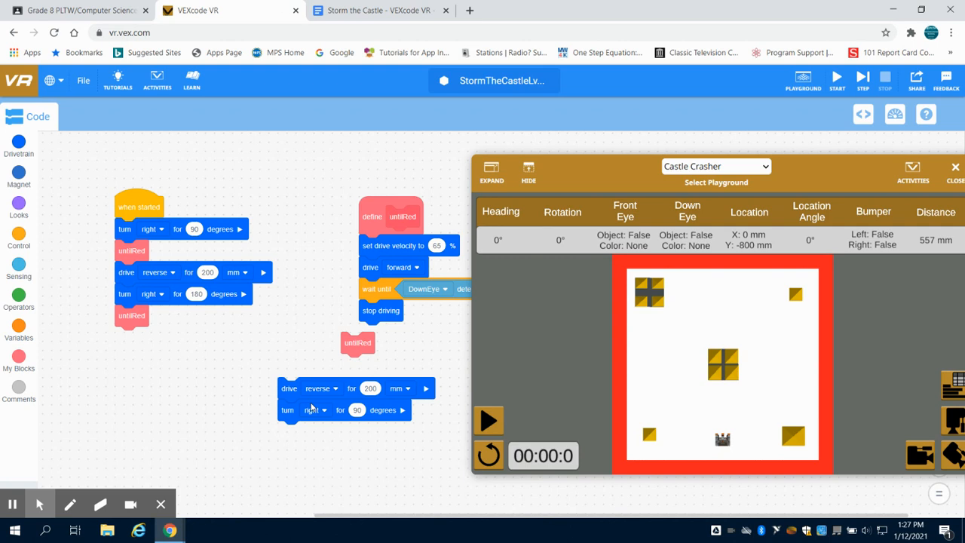
mouse_move(344, 397)
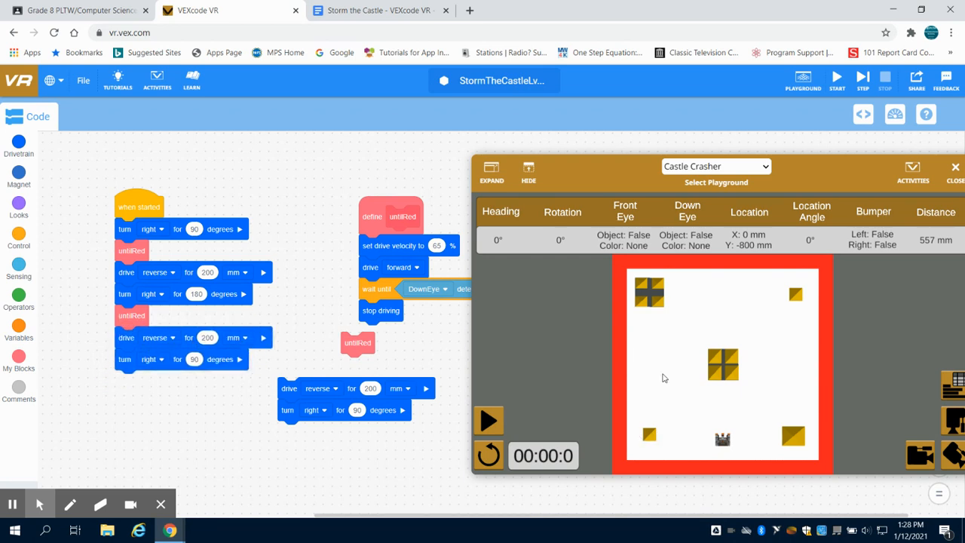
mouse_move(637, 279)
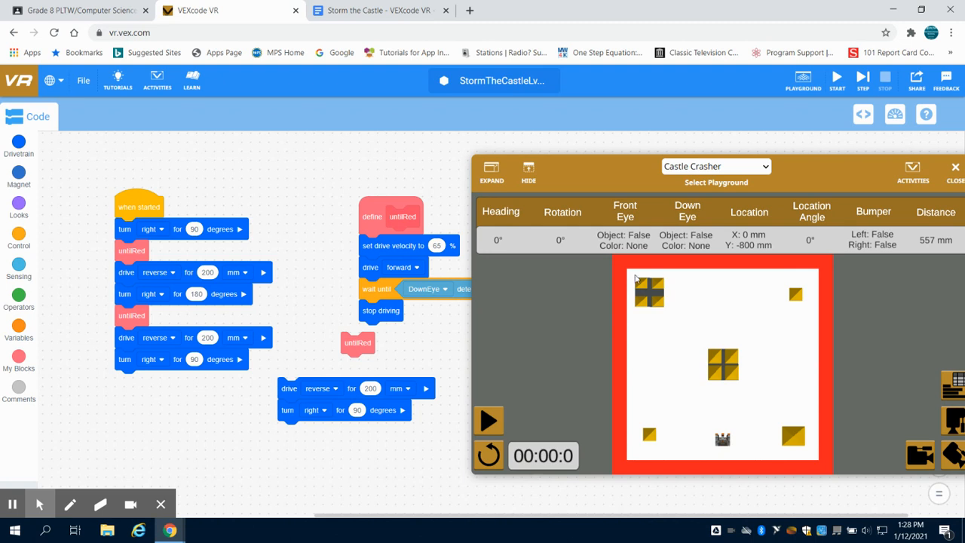
mouse_move(653, 298)
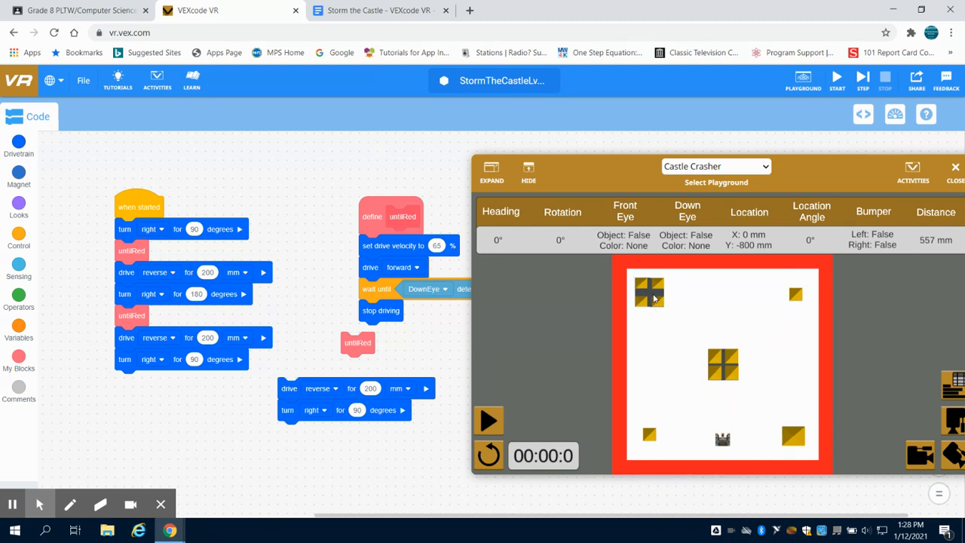